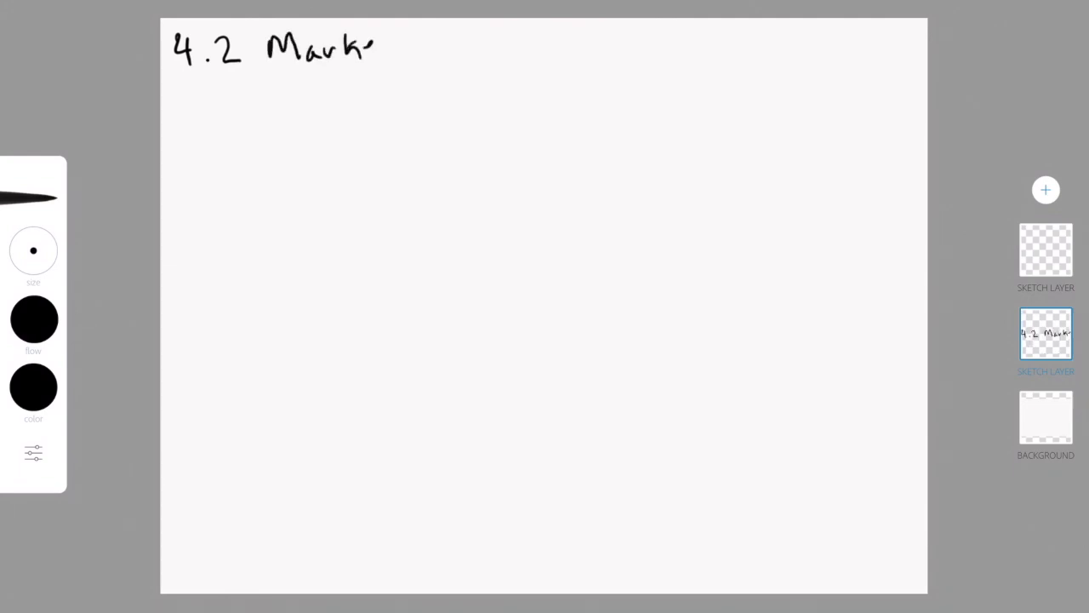
Step: Finish the black '4.2 Marketing planning' heading and begin a green subheading beneath it
left_click_drag(374, 47, 443, 64)
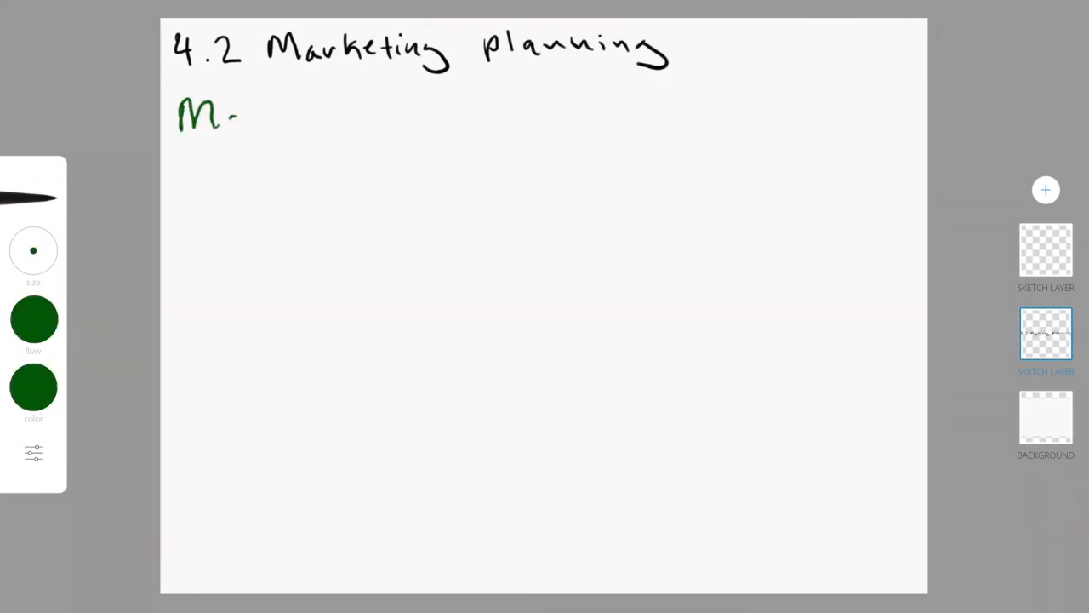
left_click_drag(238, 114, 357, 119)
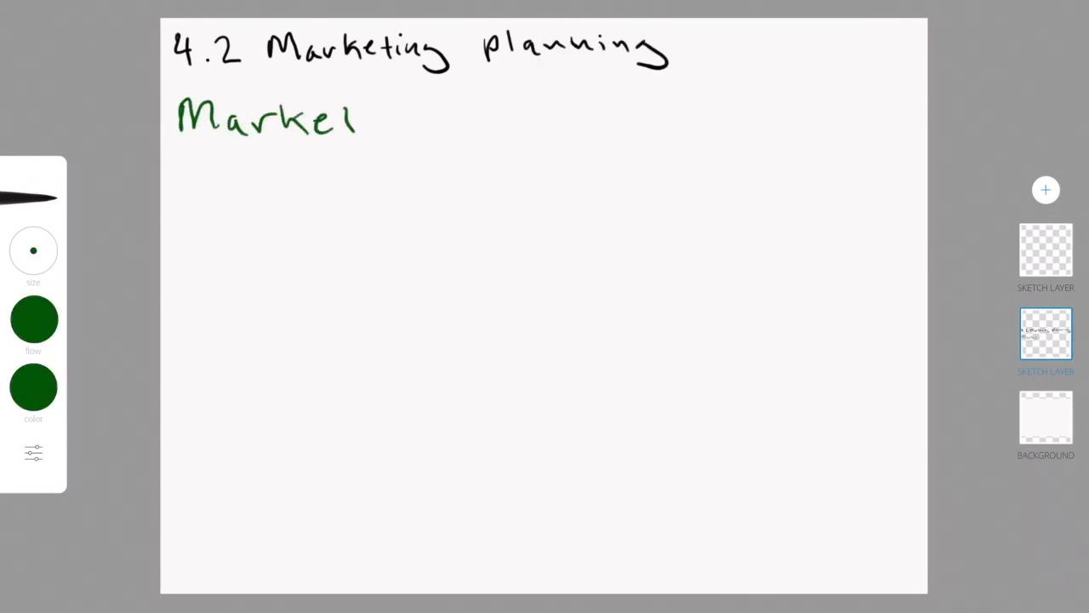
left_click_drag(349, 102, 362, 132)
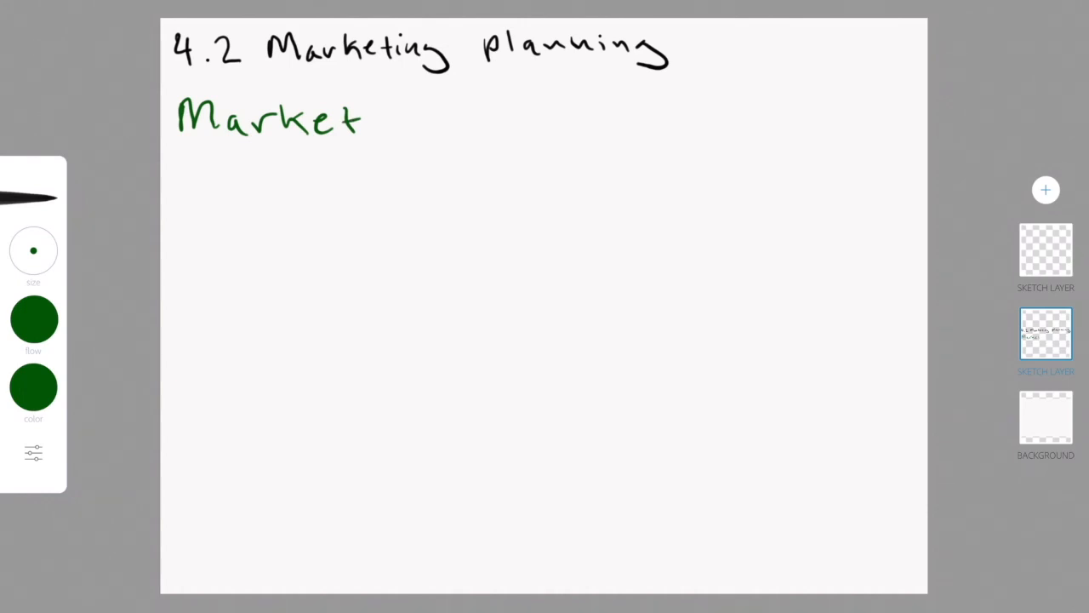
left_click_drag(374, 127, 400, 110)
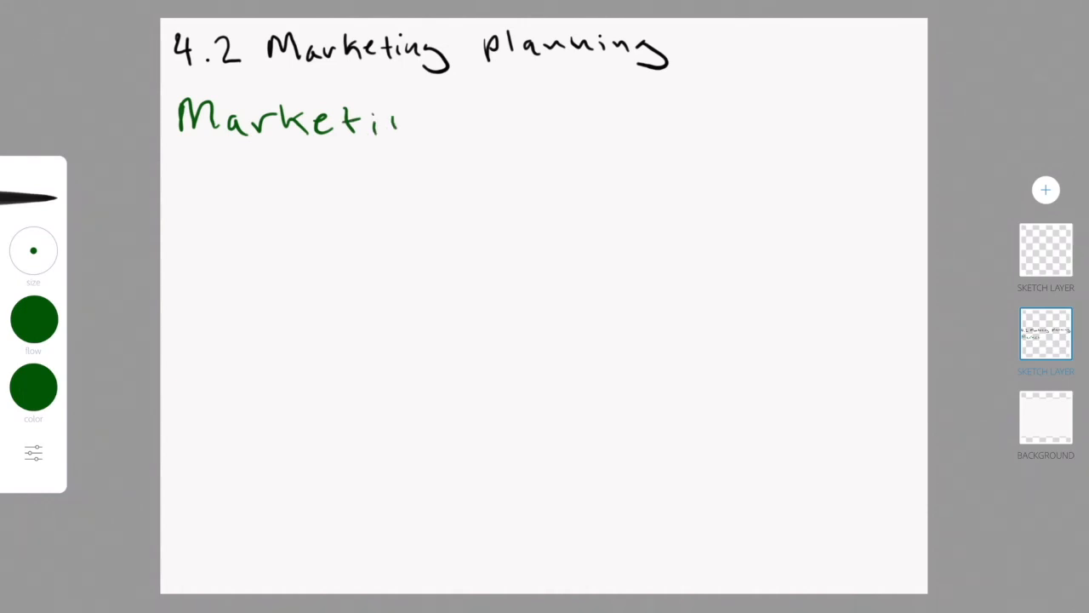
left_click_drag(400, 119, 528, 119)
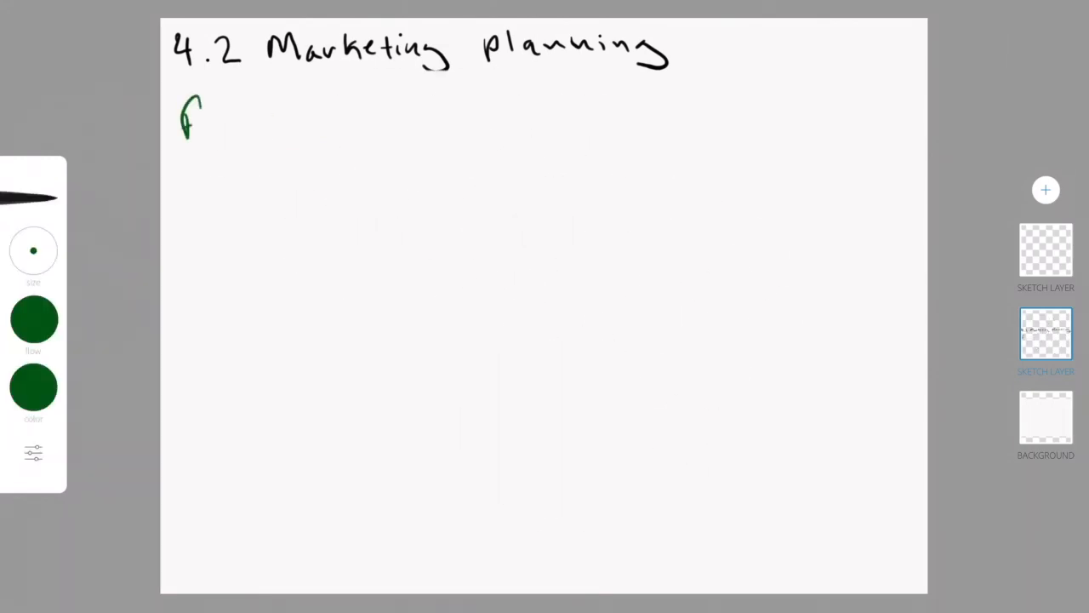
Step: Handwrite 'four ps of marketing' in green directly under the black heading
left_click_drag(178, 128, 336, 136)
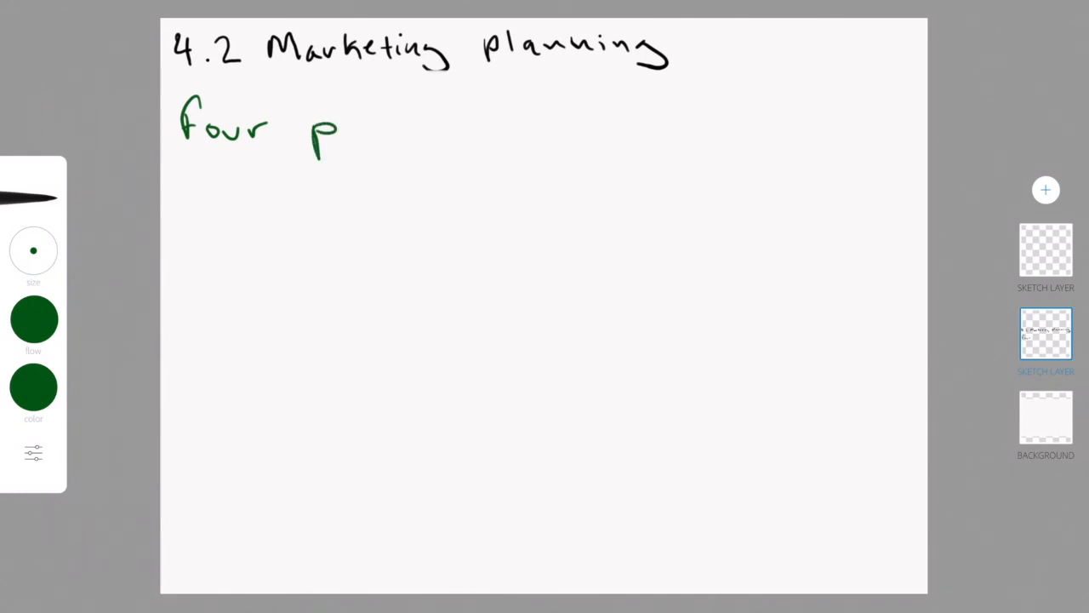
left_click_drag(345, 128, 361, 145)
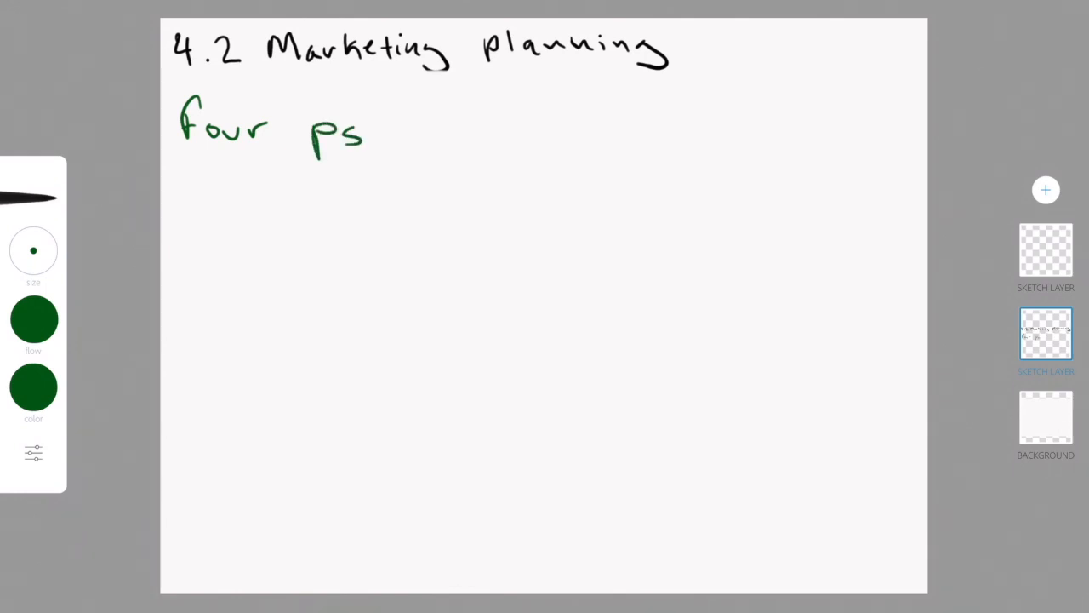
left_click_drag(400, 127, 502, 136)
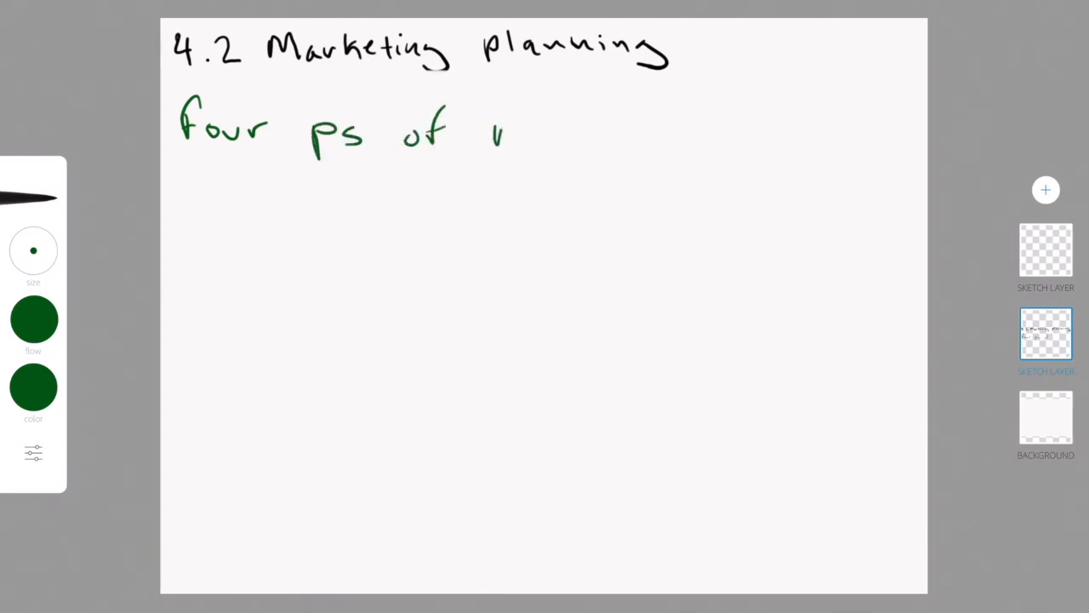
left_click_drag(502, 136, 655, 137)
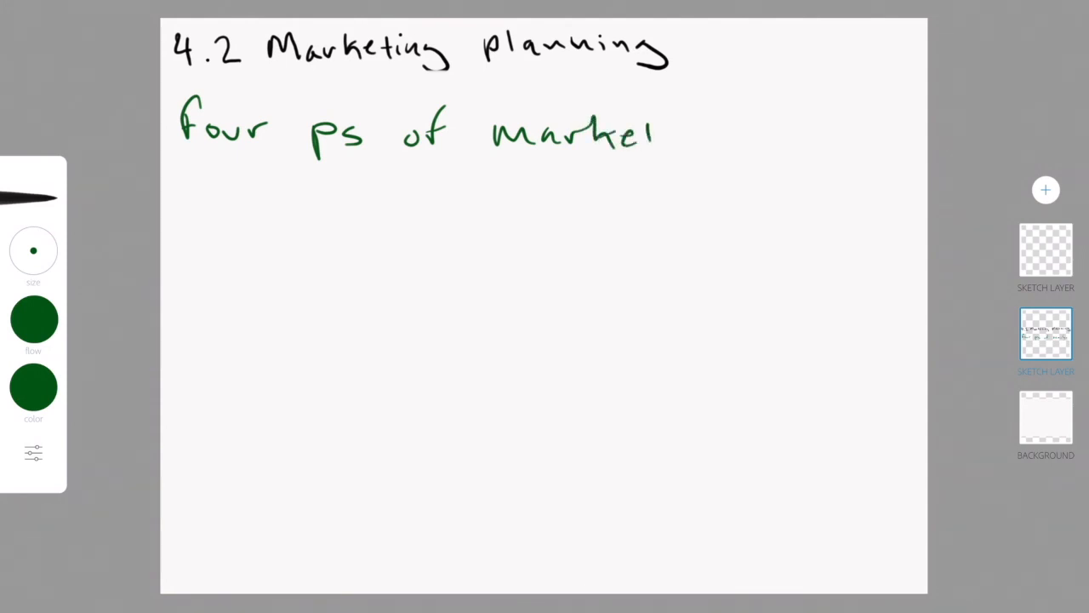
left_click_drag(655, 132, 728, 158)
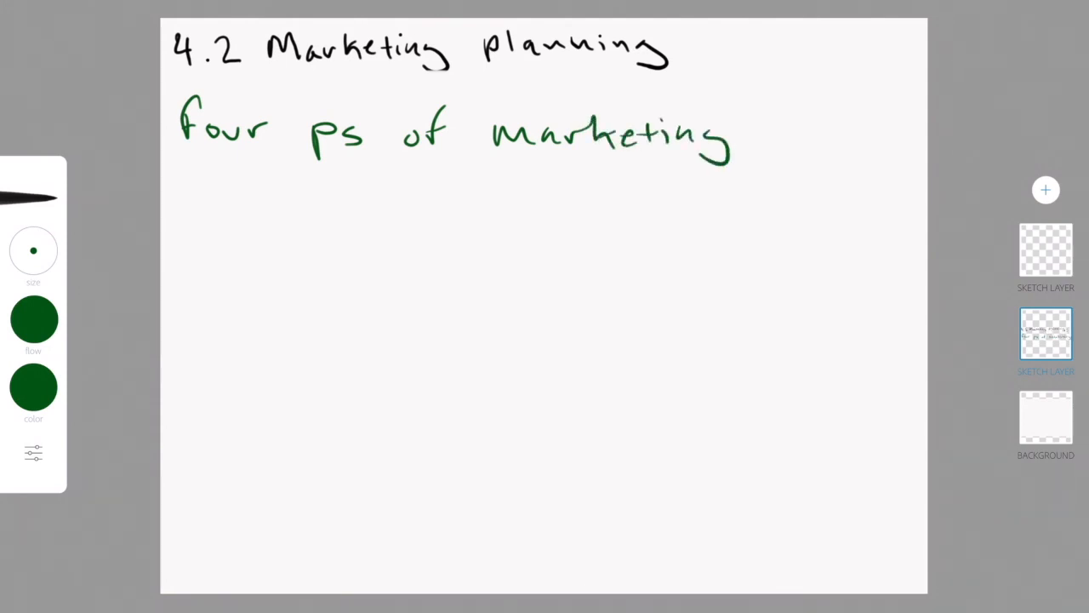
left_click_drag(757, 141, 855, 140)
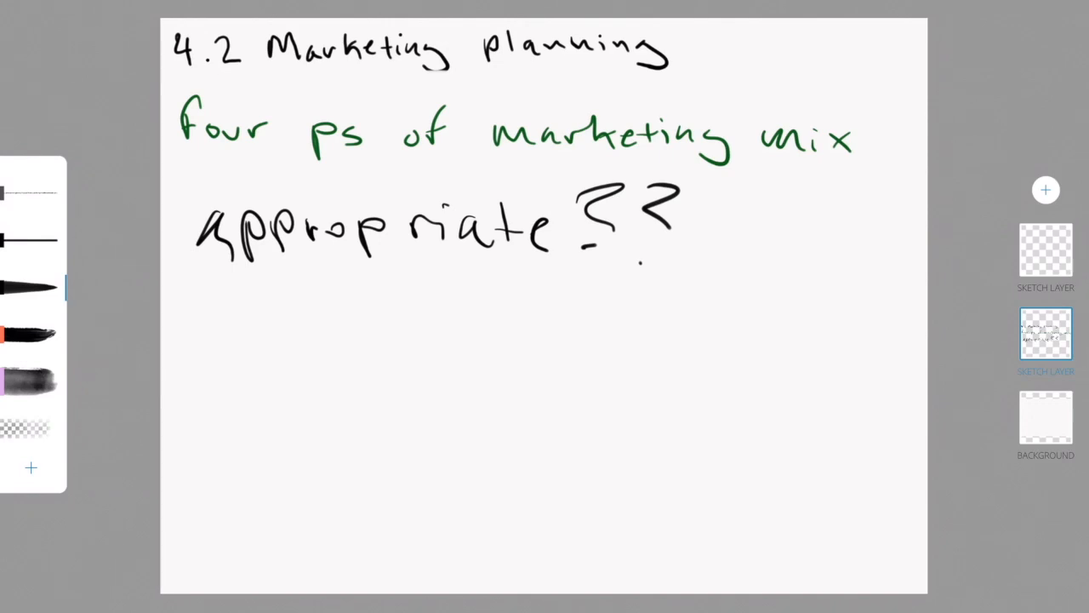
Step: Erase the handwritten note 'appropriate??' below the green subheading
left_click_drag(234, 366, 332, 416)
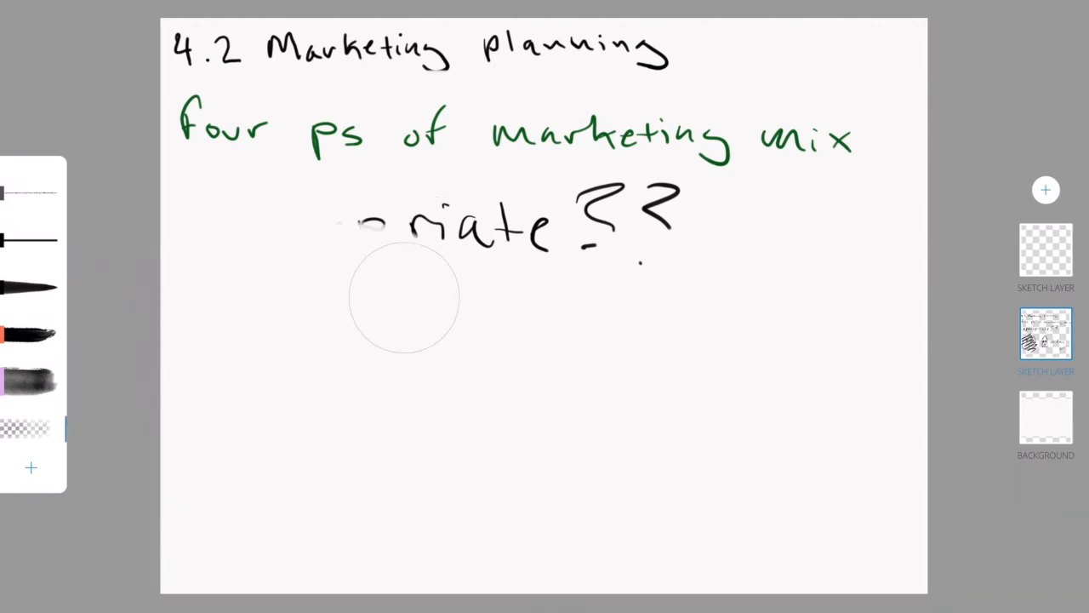
left_click_drag(404, 298, 660, 149)
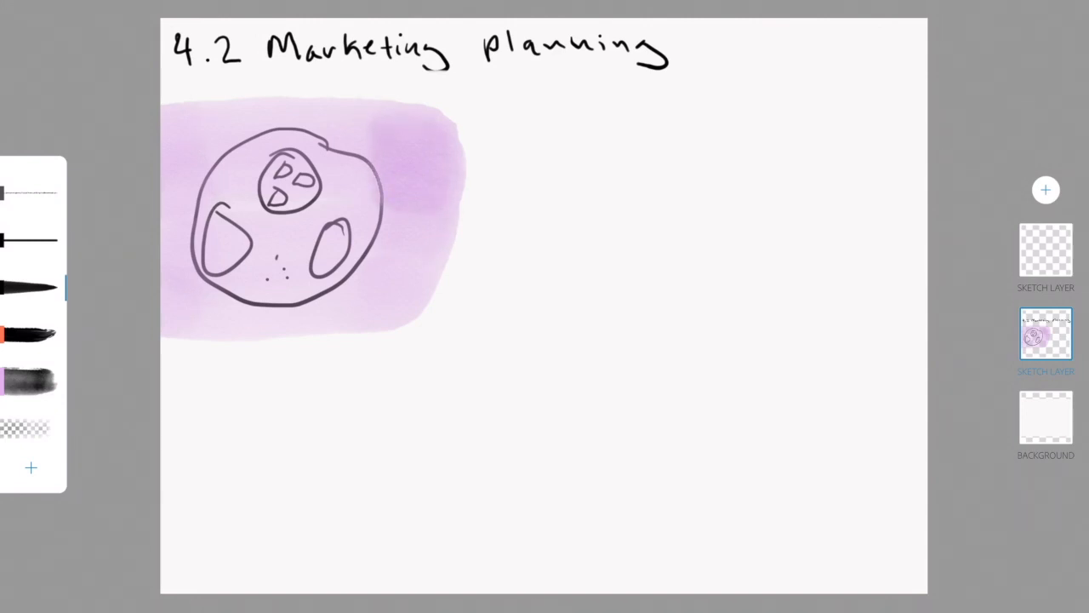
Step: Add pointer lines and the labels 'segment', 'target group' and 'niche' to the circle diagram
left_click_drag(336, 247, 459, 170)
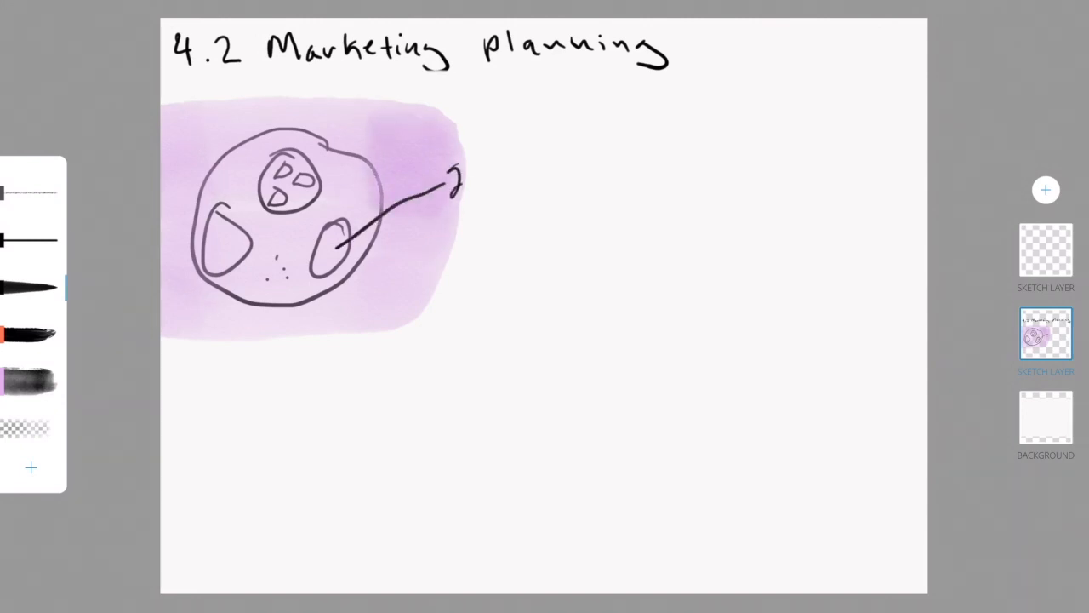
left_click_drag(460, 171, 608, 196)
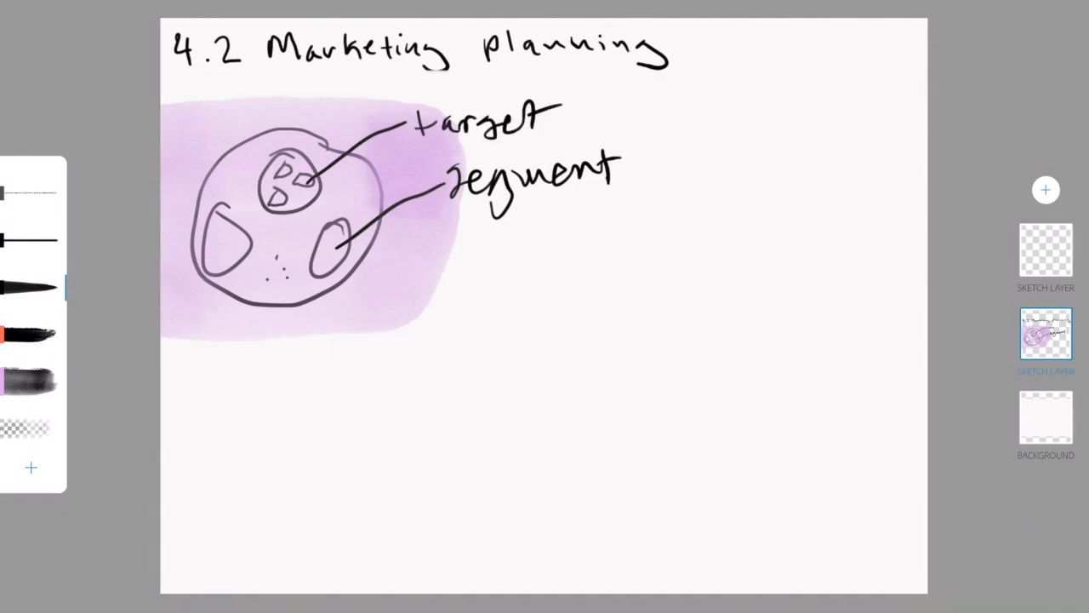
left_click_drag(565, 128, 633, 119)
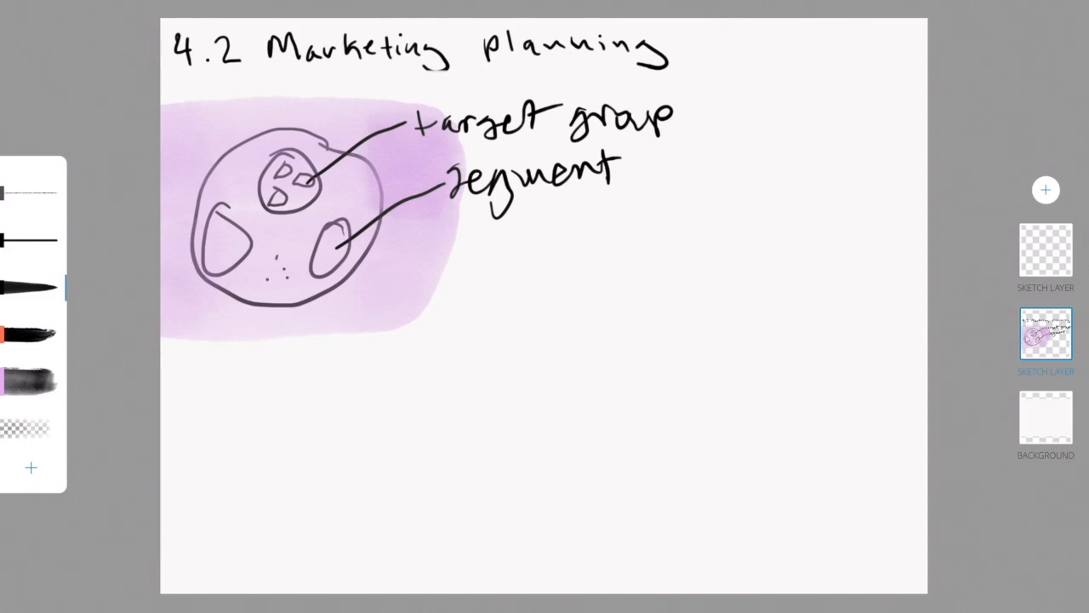
left_click_drag(289, 285, 298, 345)
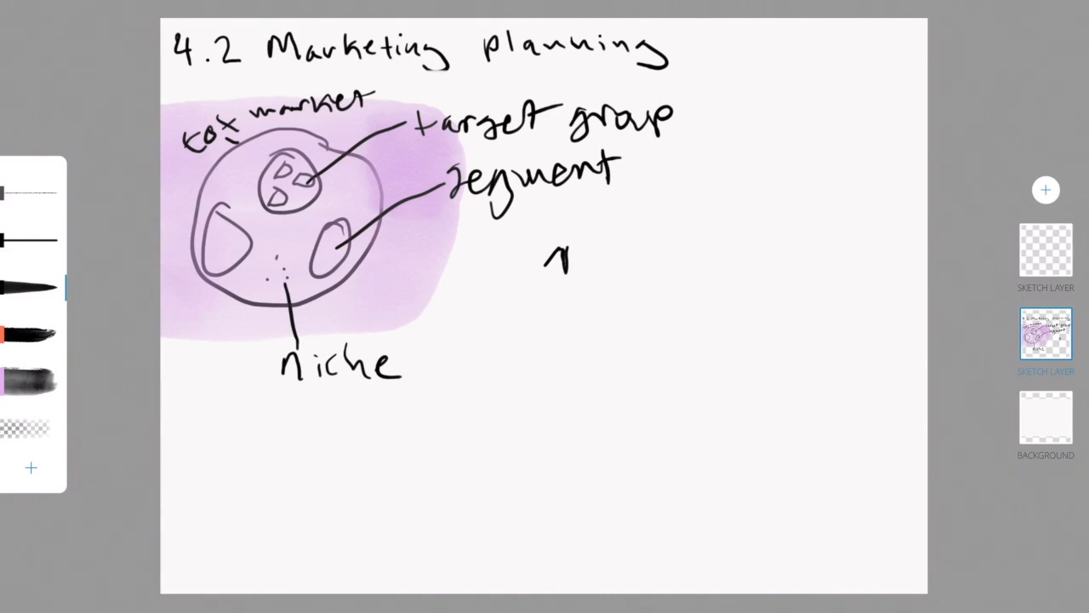
Step: Write the list 1) demographic, 2) Geography, 3) psychographic, with a lifestyle example
left_click_drag(544, 272, 706, 264)
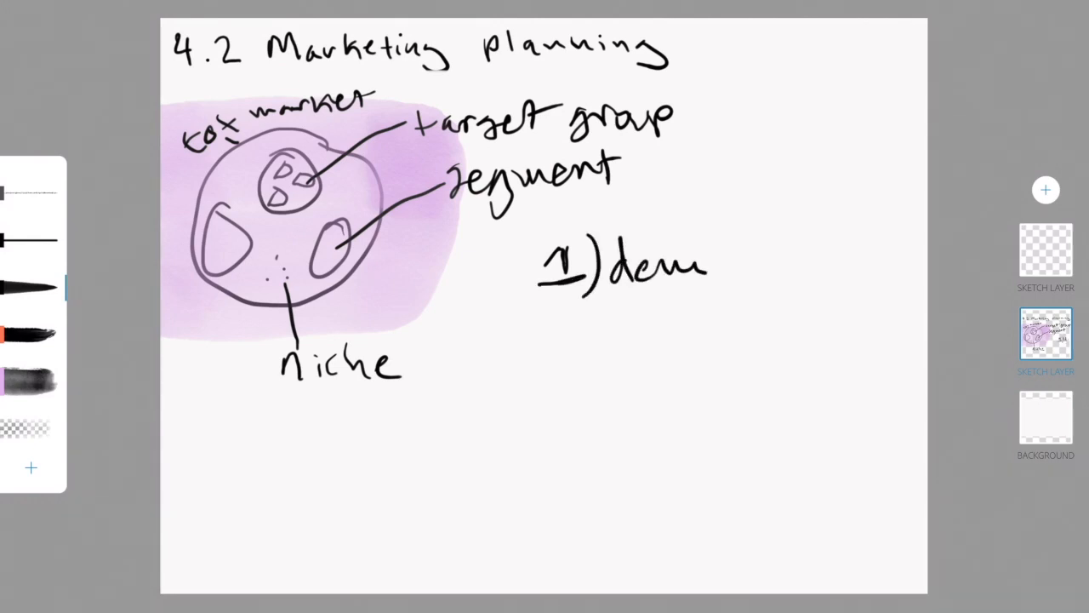
type("ographic")
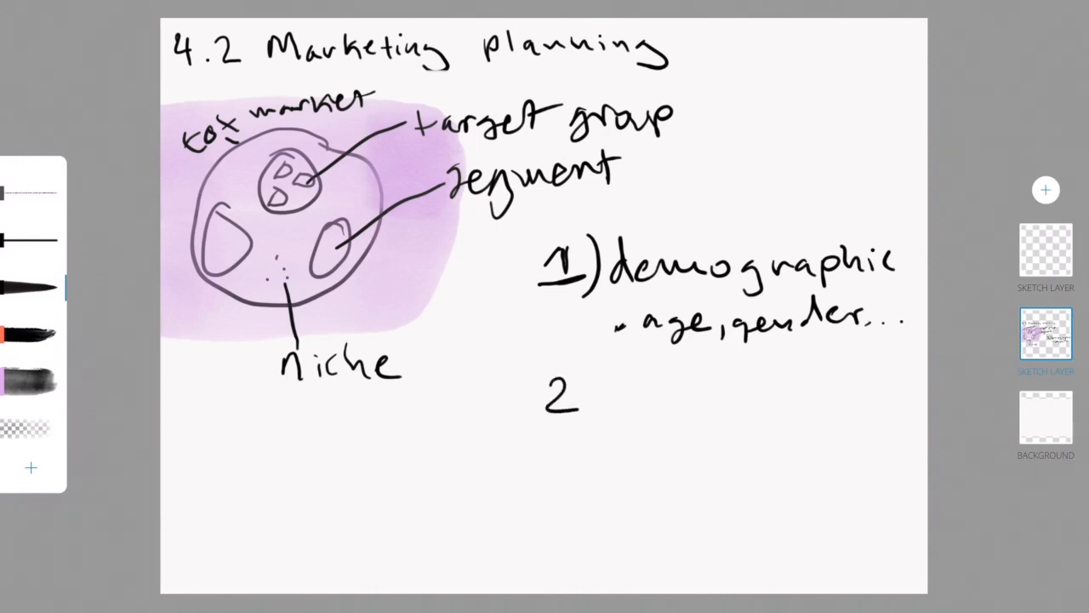
left_click_drag(587, 400, 630, 417)
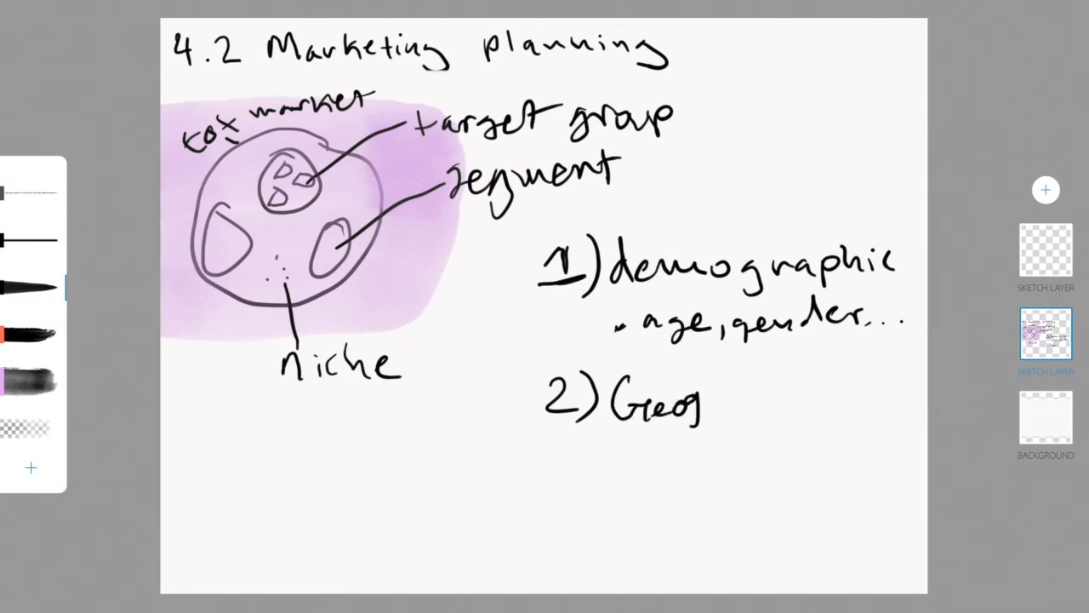
type("raphy")
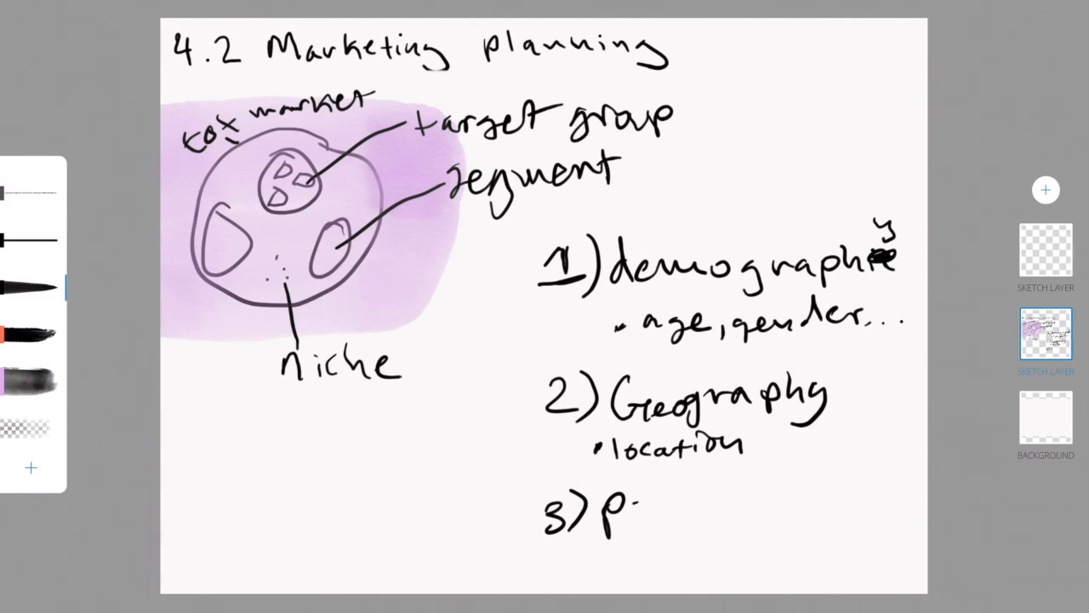
type("sych")
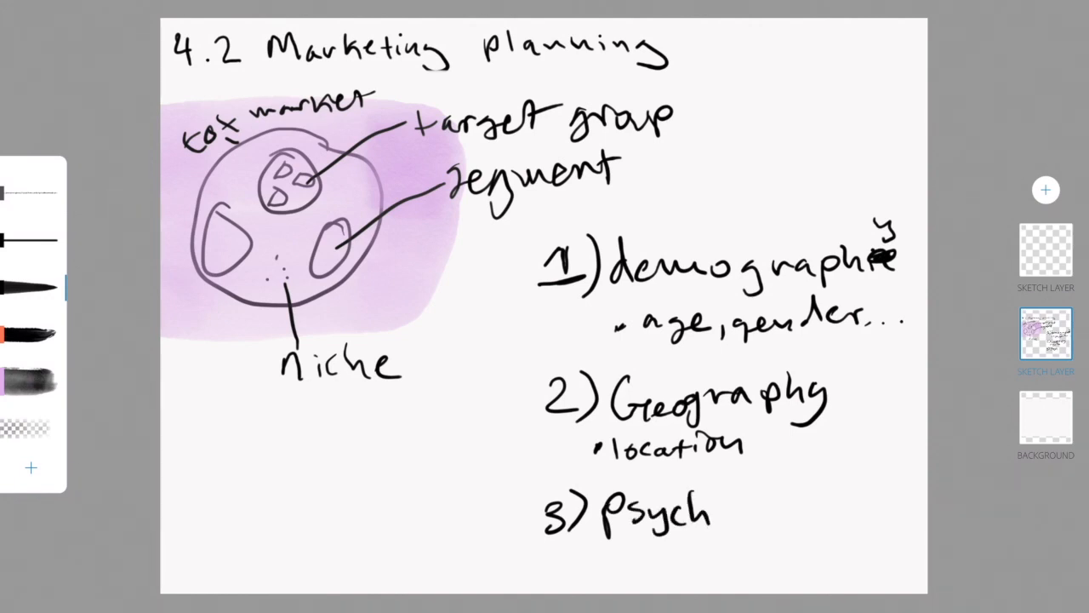
type("ographic")
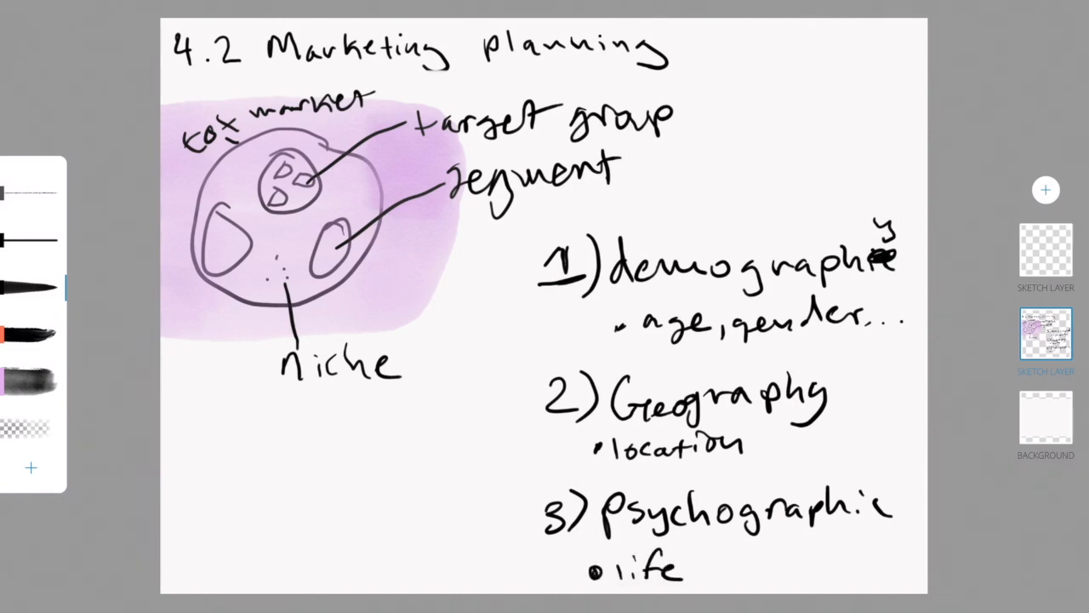
type("style")
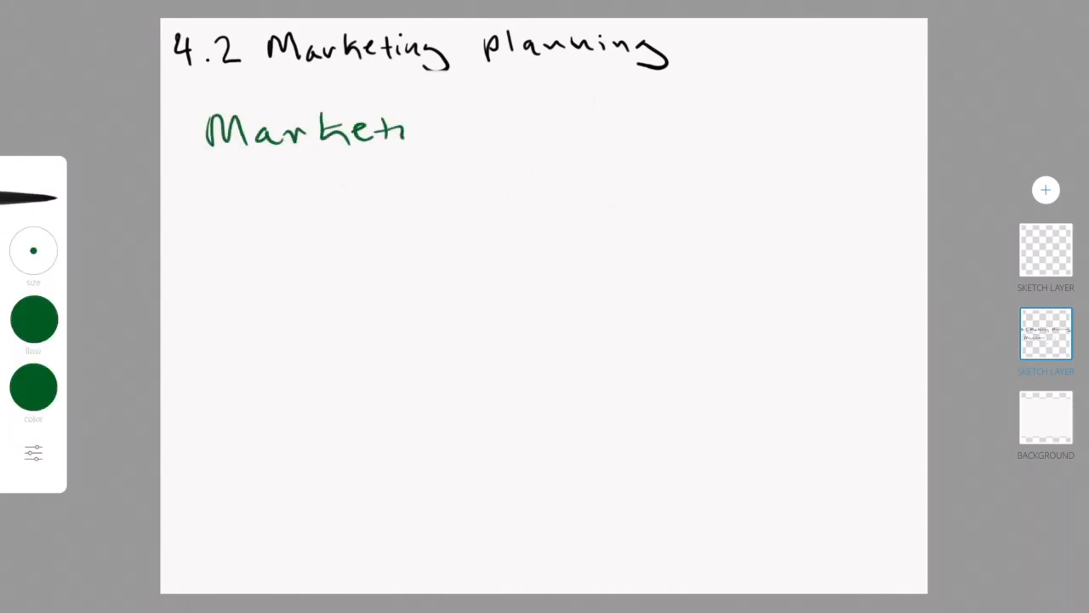
Step: Write the green 'Marketing strategy' heading and begin the 'mass marketing' note as point 1
left_click_drag(417, 128, 536, 128)
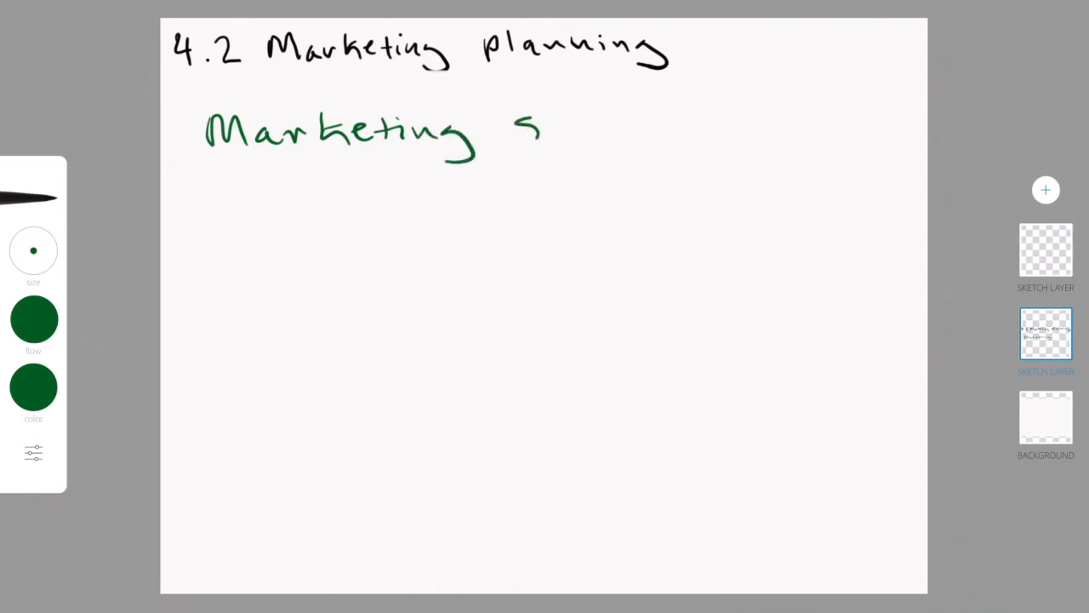
left_click_drag(528, 132, 659, 127)
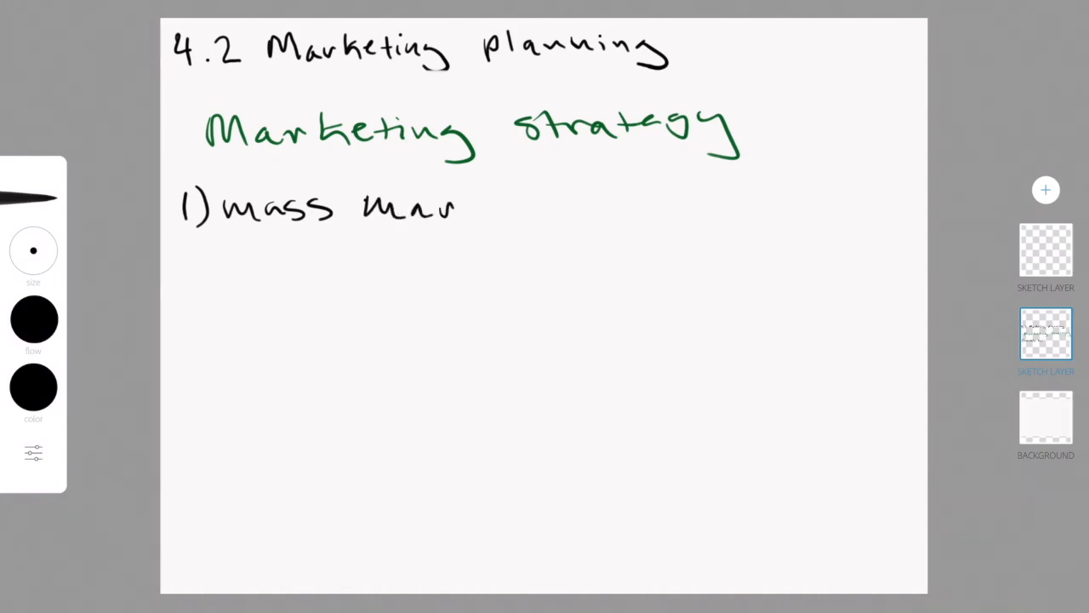
left_click_drag(463, 205, 583, 204)
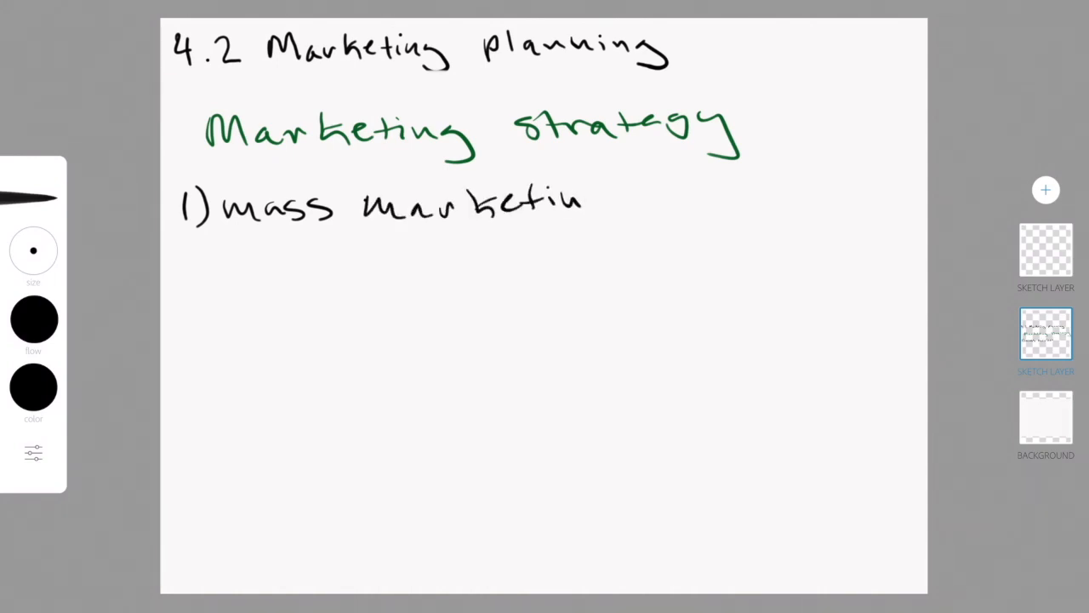
left_click_drag(587, 200, 613, 230)
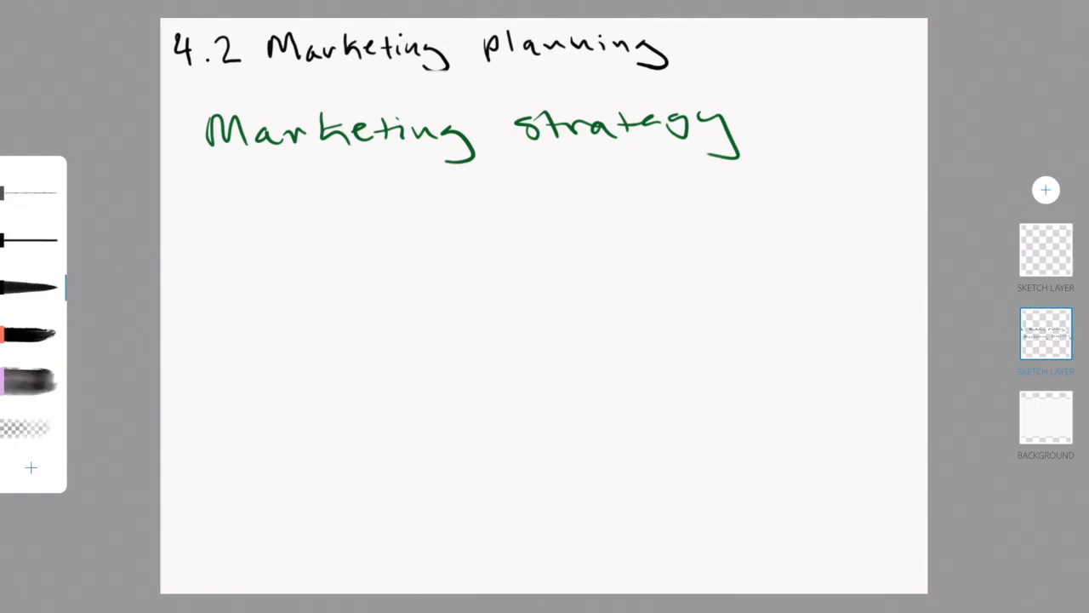
Step: Handwrite numbered point 2 in black beneath the Marketing strategy heading
left_click_drag(174, 204, 331, 256)
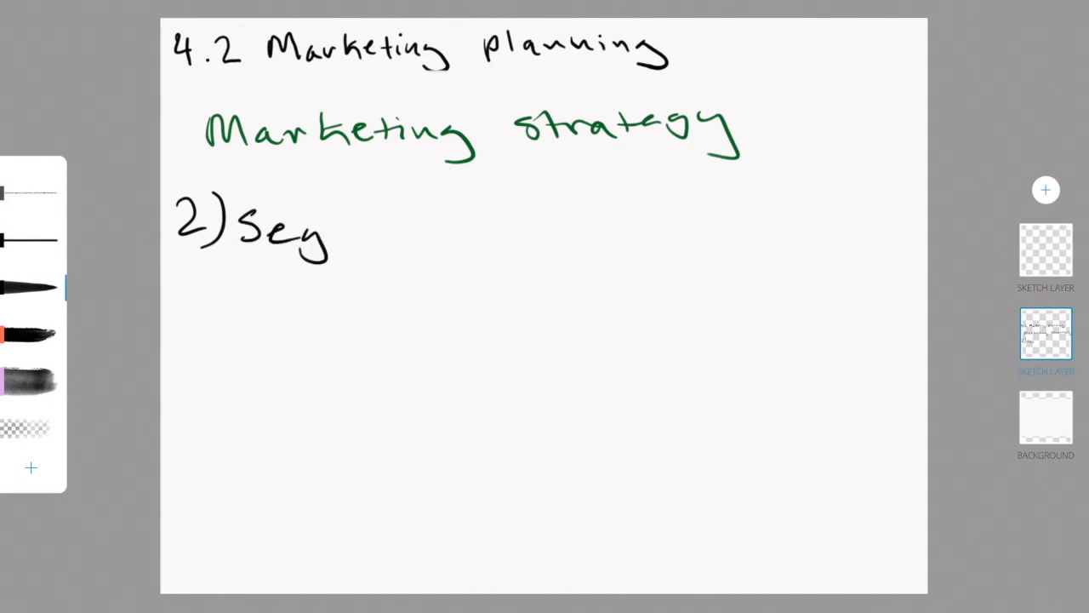
left_click_drag(331, 230, 404, 230)
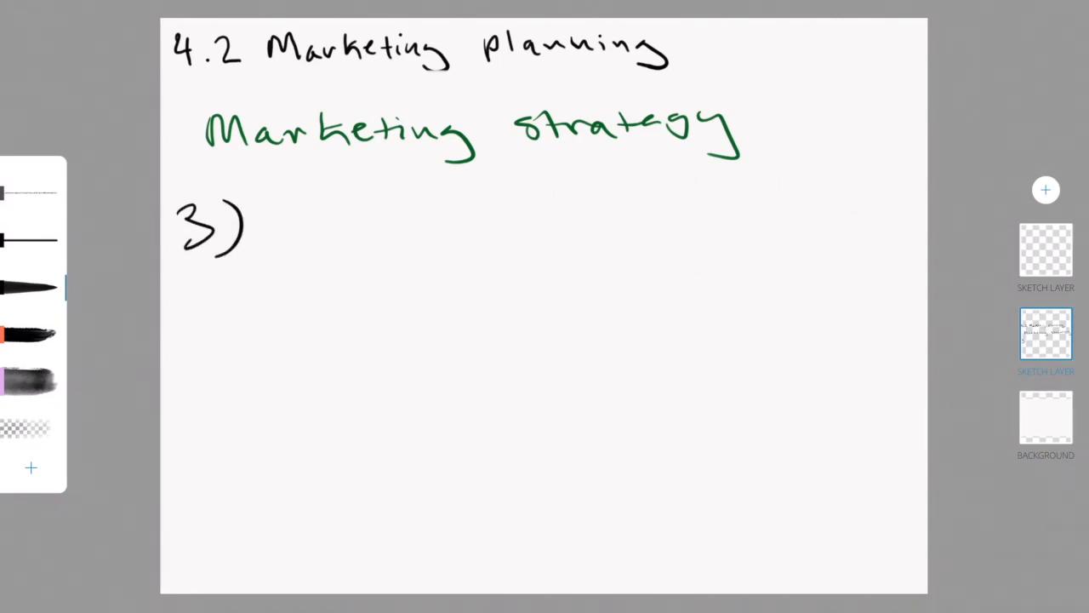
Step: Write 'Niche marketing' after '3)' in black
left_click_drag(272, 204, 294, 251)
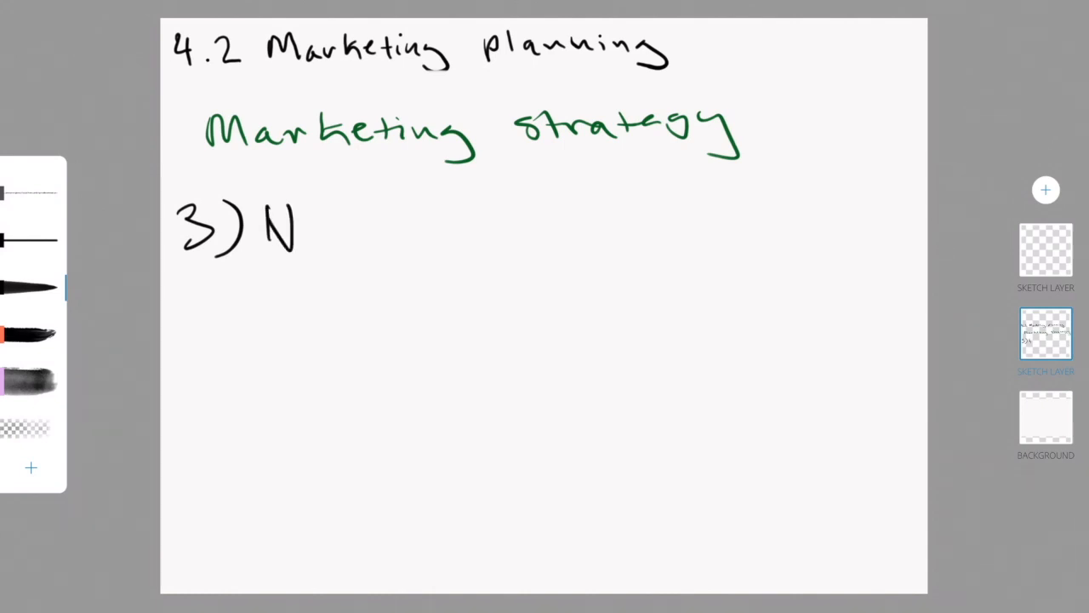
left_click_drag(298, 230, 392, 229)
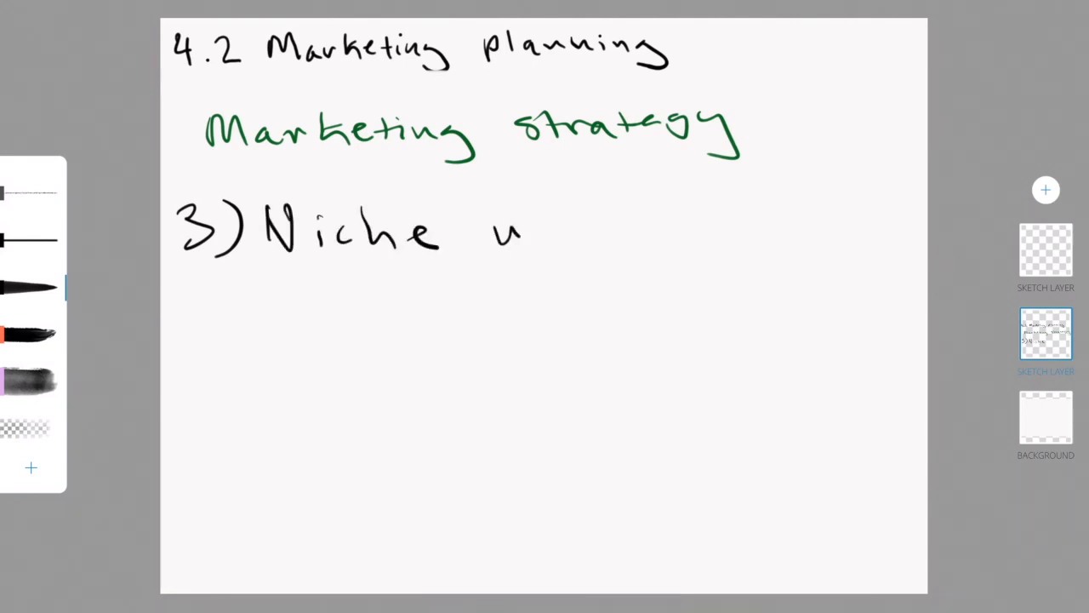
left_click_drag(523, 230, 693, 234)
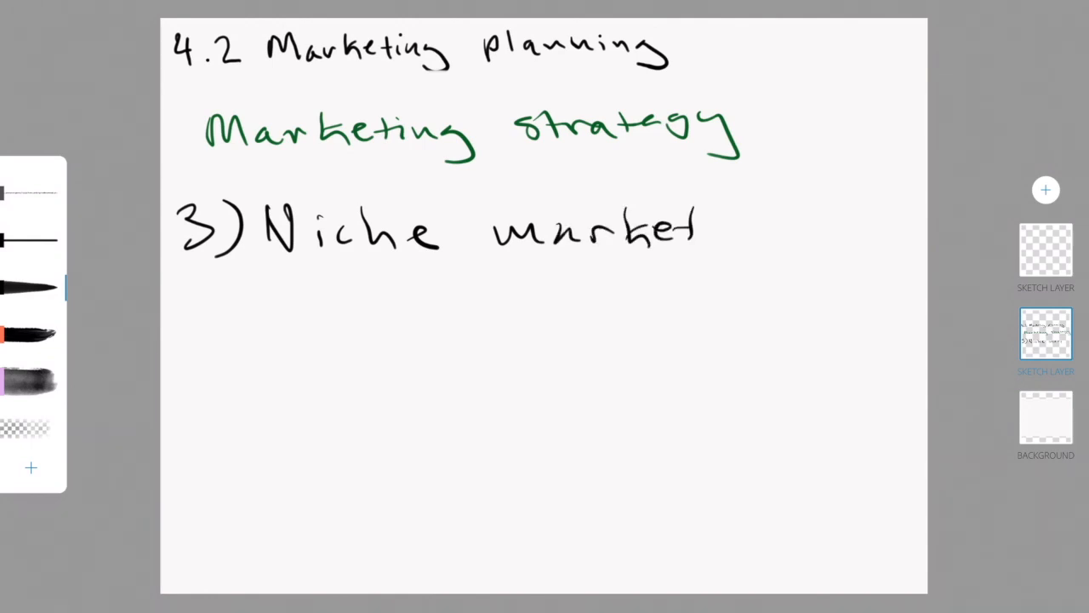
left_click_drag(697, 230, 808, 280)
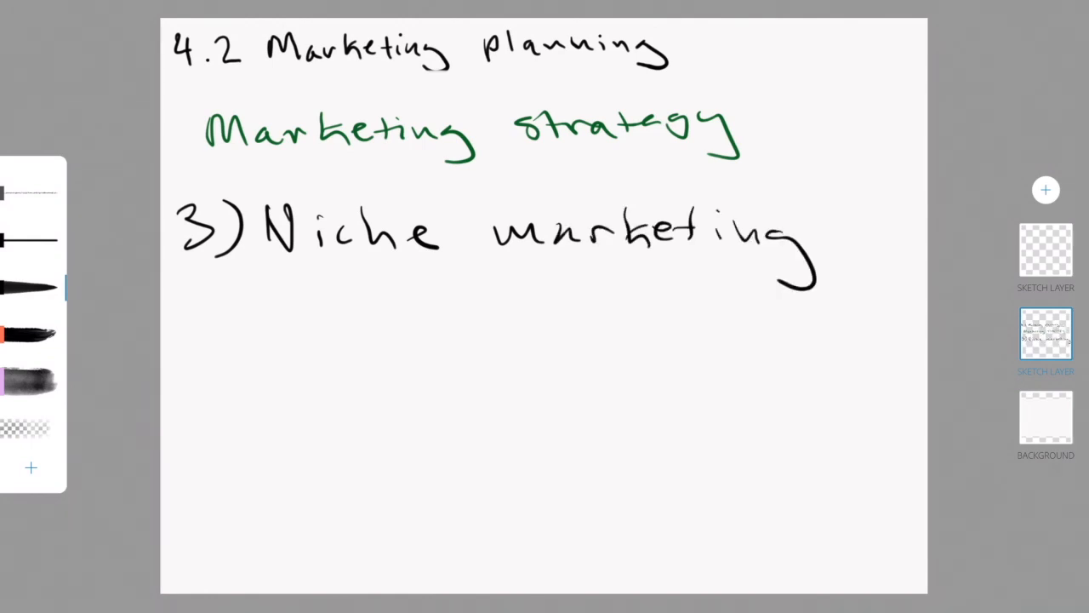
Step: Add two arrow bullet notes about niche marketing beneath it
left_click_drag(195, 306, 221, 307)
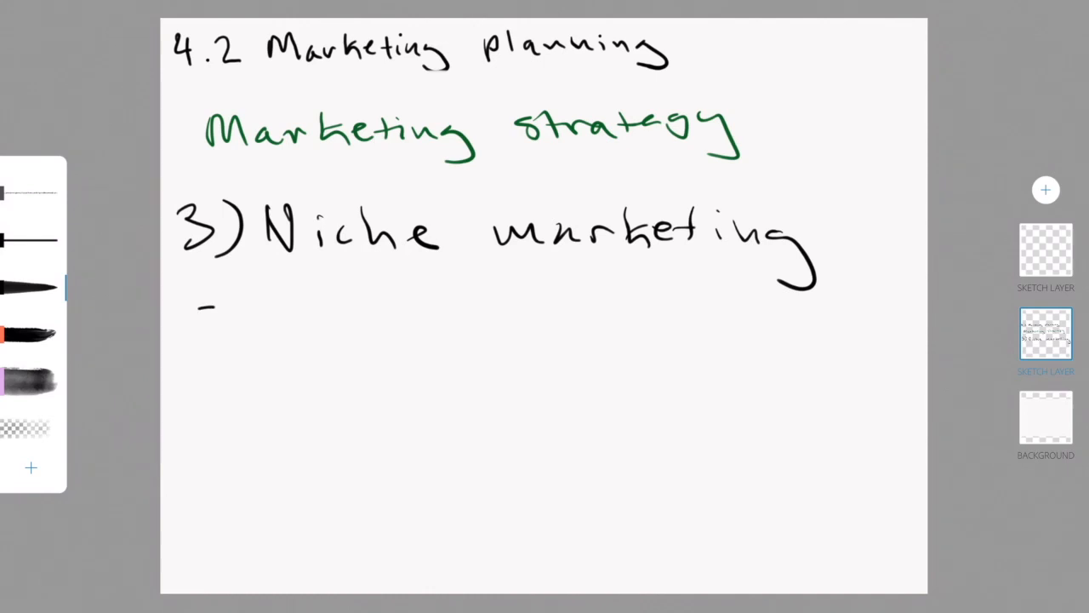
left_click_drag(200, 307, 306, 306)
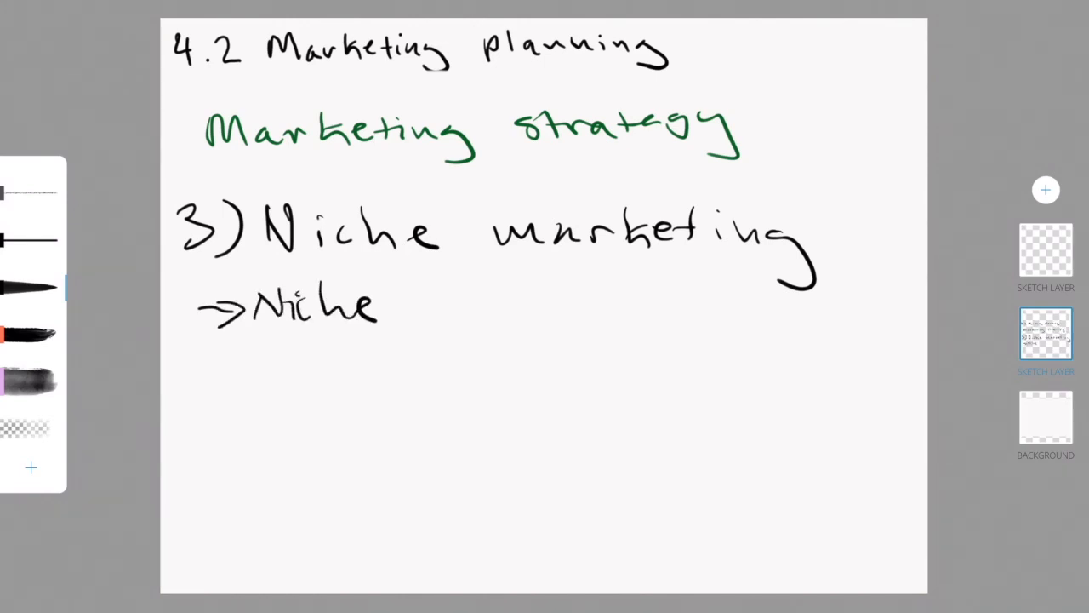
left_click_drag(204, 378, 306, 379)
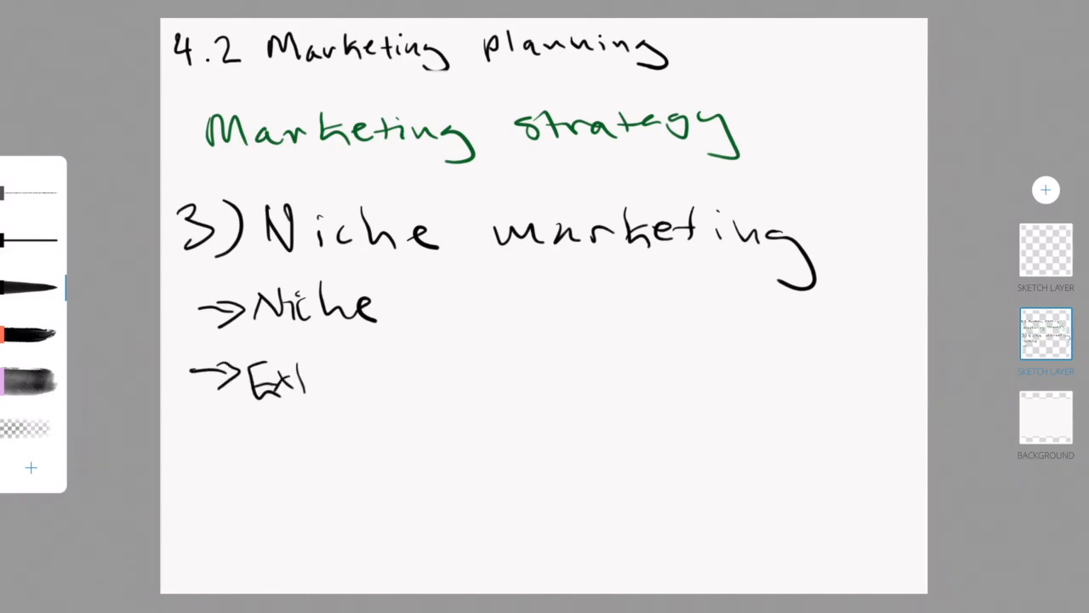
left_click_drag(307, 379, 456, 379)
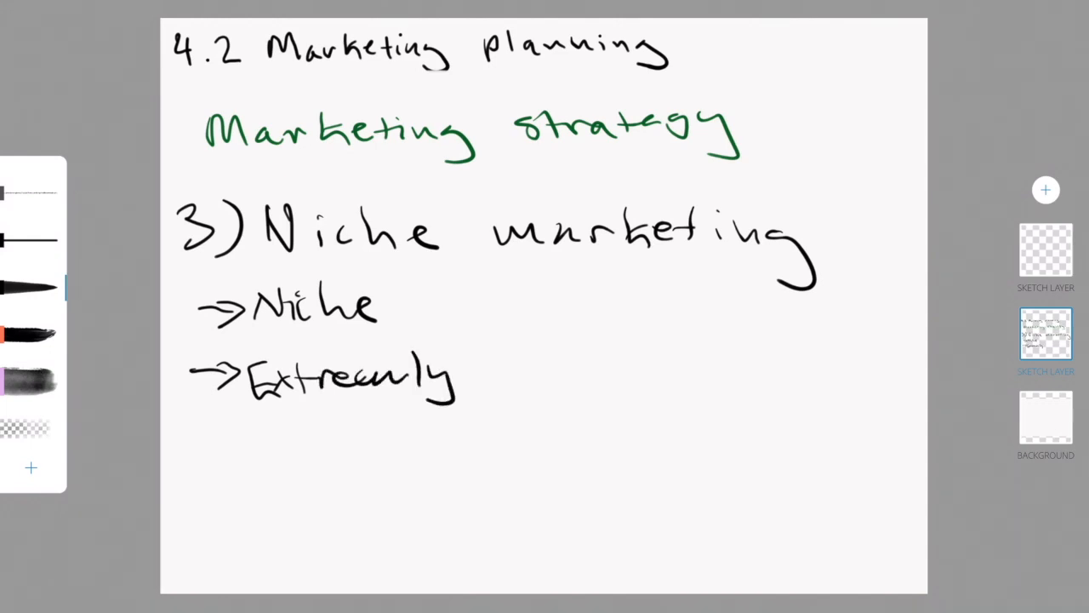
left_click_drag(464, 379, 596, 375)
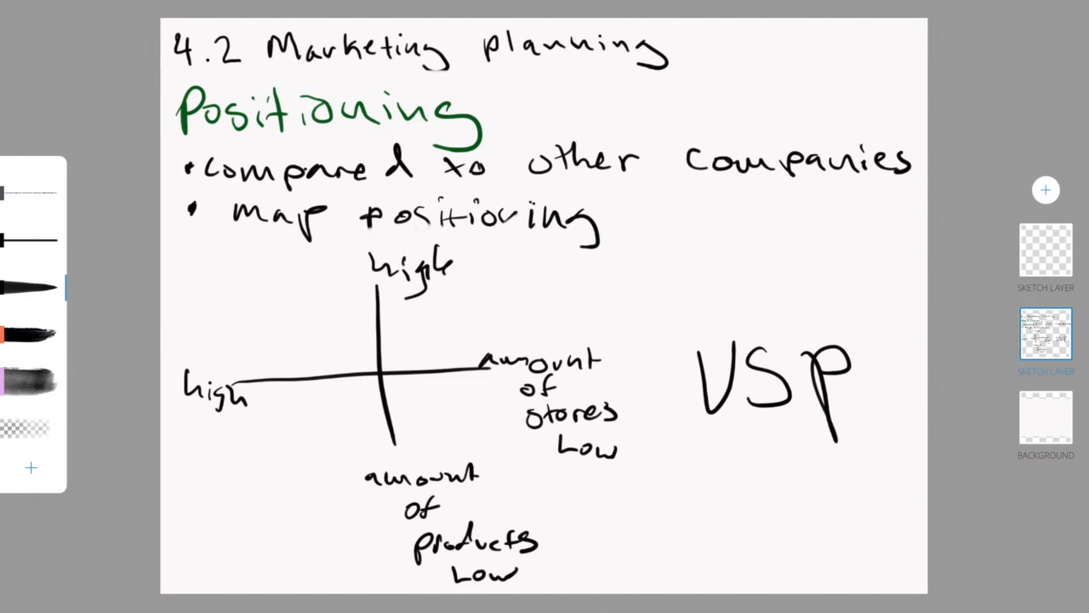
Step: Add a short stroke to the positioning notes page
left_click_drag(310, 306, 338, 336)
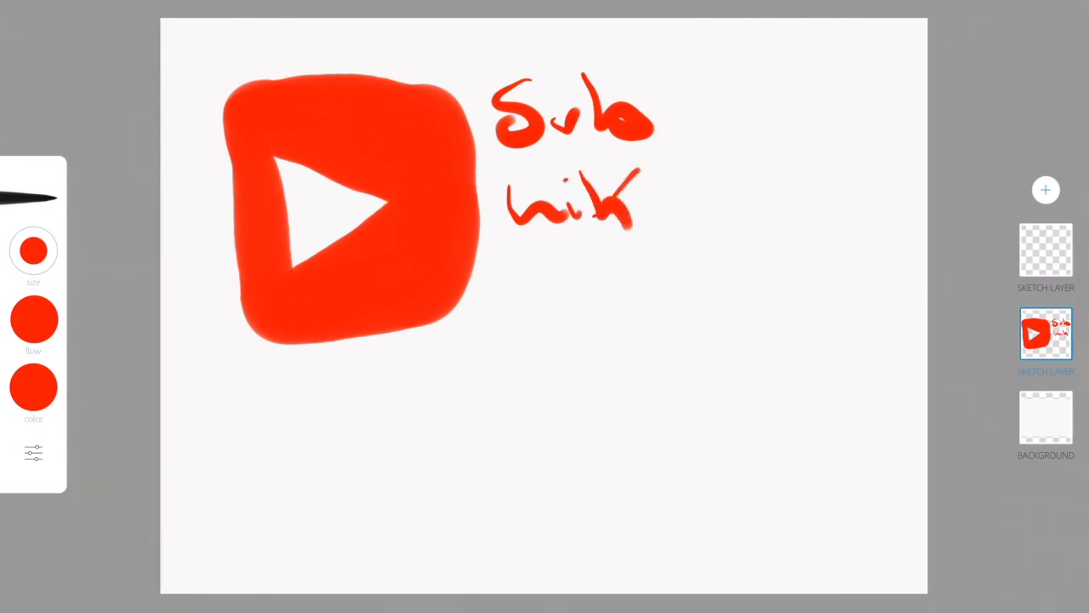
Step: Write red 'comment' under 'like' and the '@' channel handle below the logo
left_click_drag(507, 281, 690, 285)
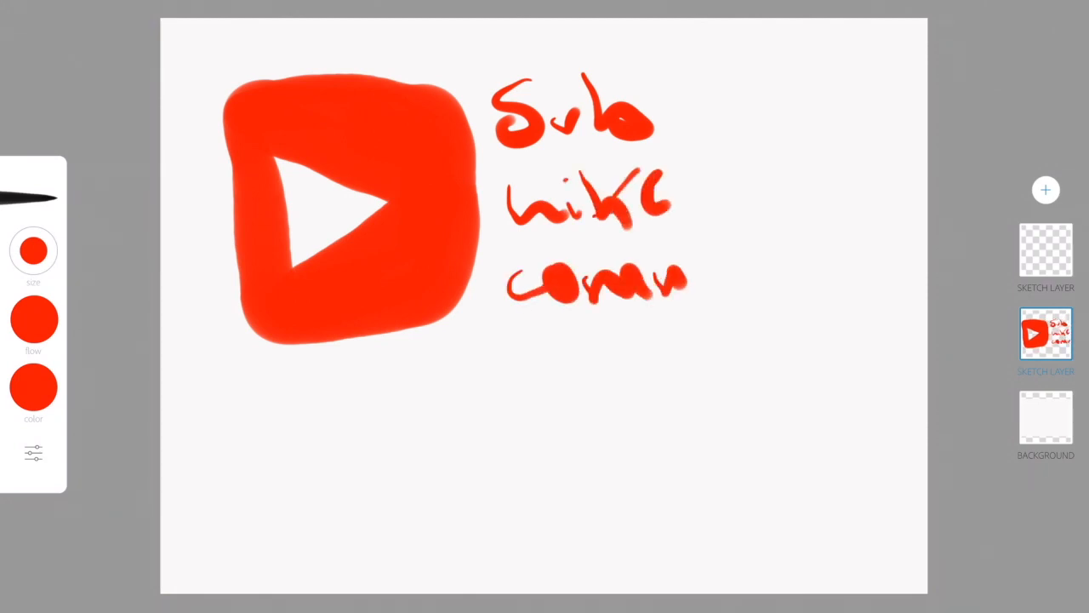
left_click_drag(689, 272, 834, 255)
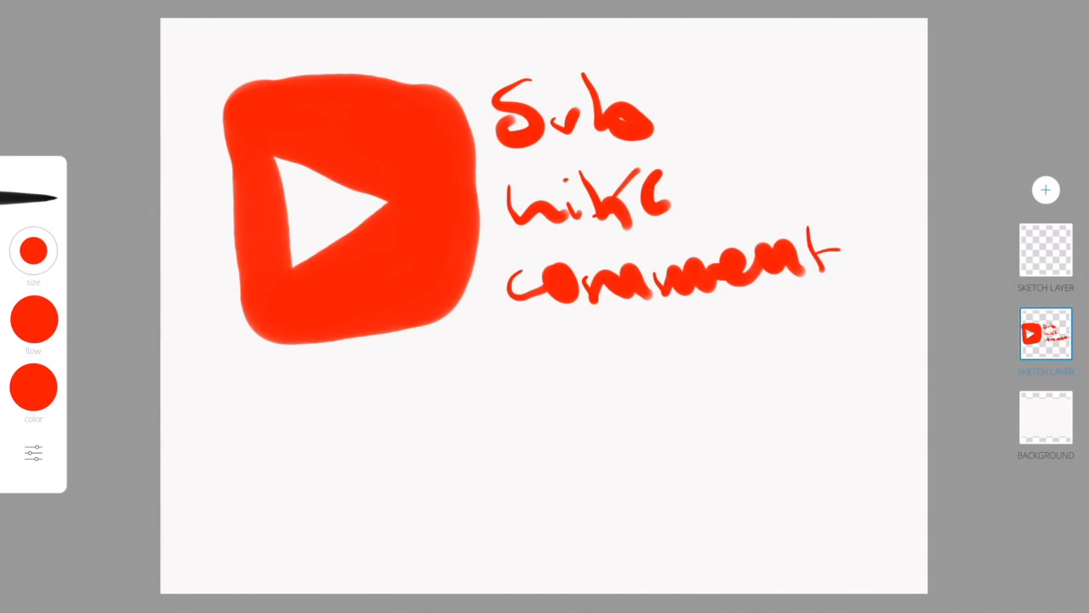
left_click_drag(272, 391, 391, 374)
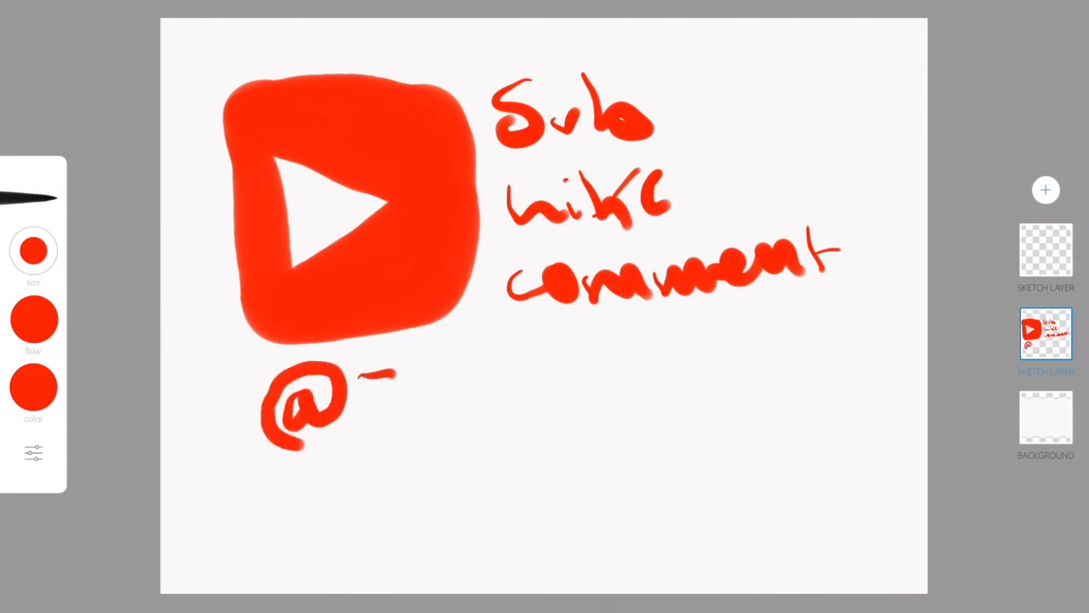
left_click_drag(365, 400, 493, 417)
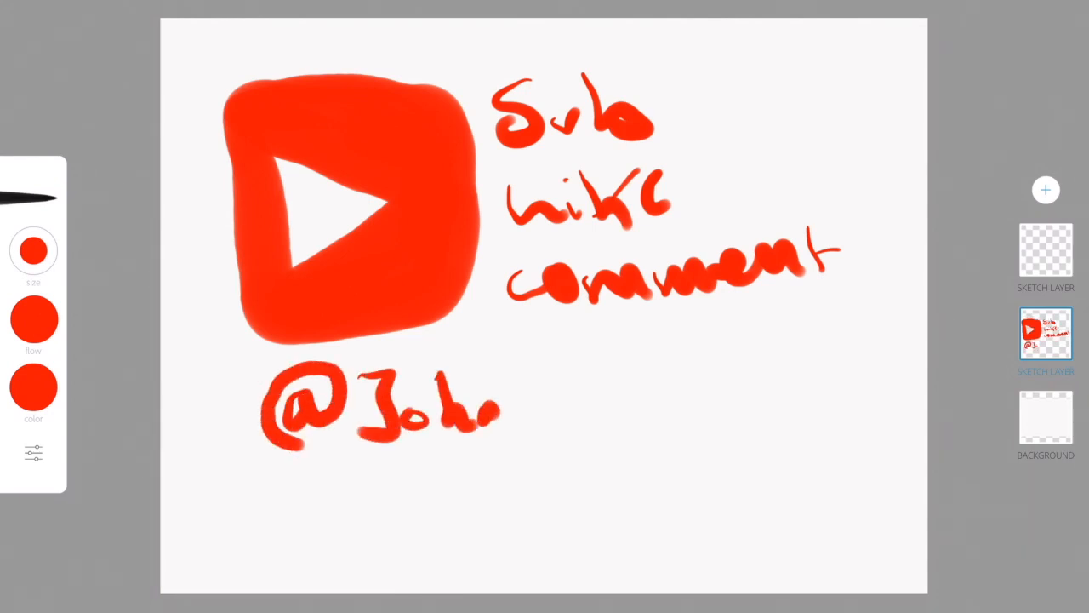
left_click_drag(494, 417, 697, 374)
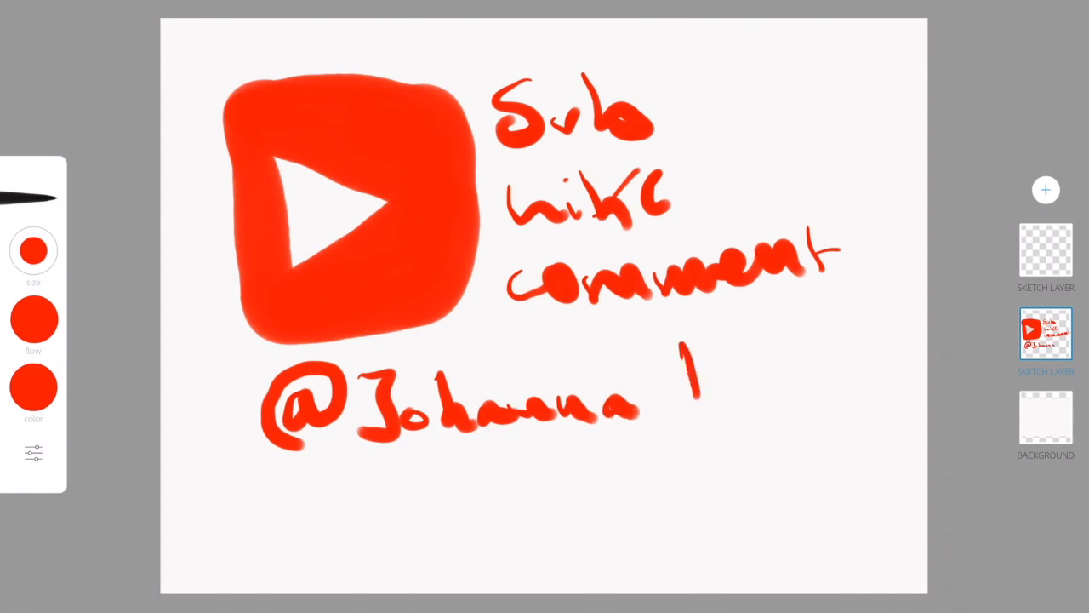
left_click_drag(681, 349, 838, 383)
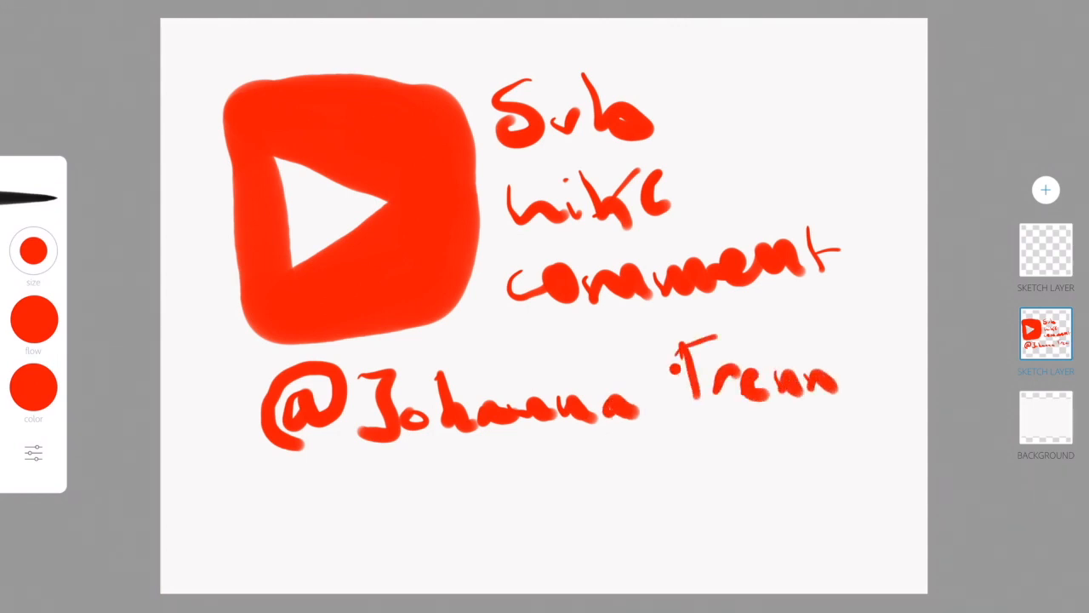
left_click_drag(826, 379, 914, 379)
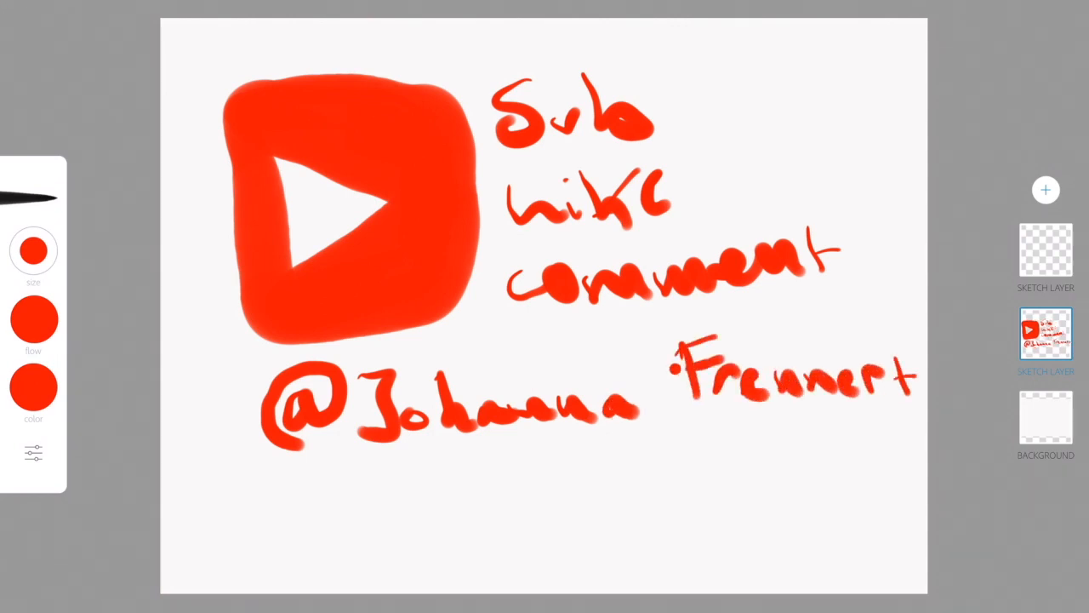